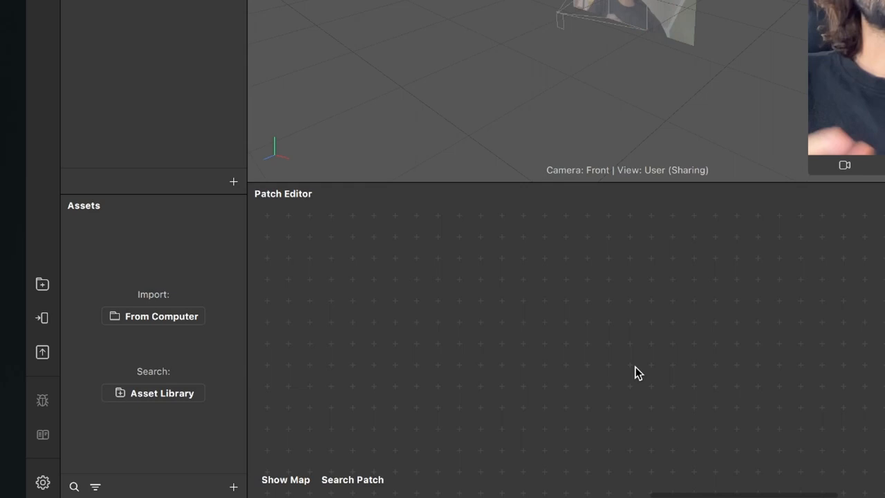
mouse_move(218, 475)
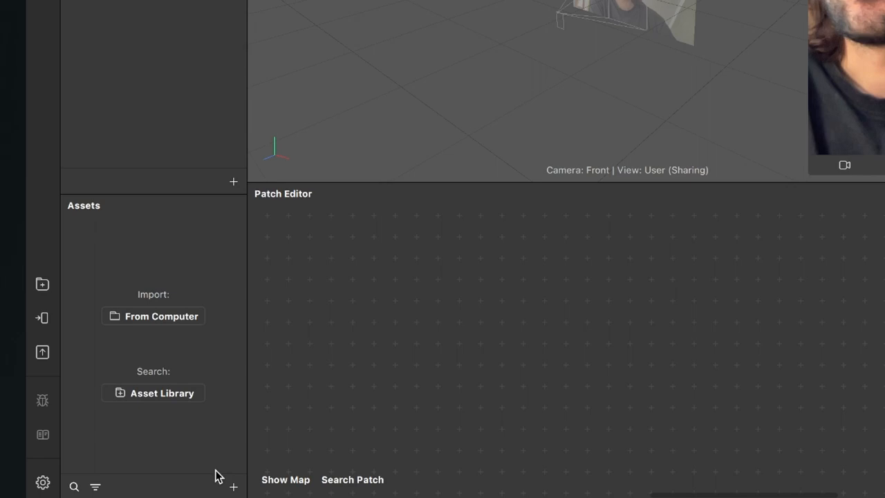
Import the LUT2 colour lookup texture from the computer into the project's assets.
click(152, 315)
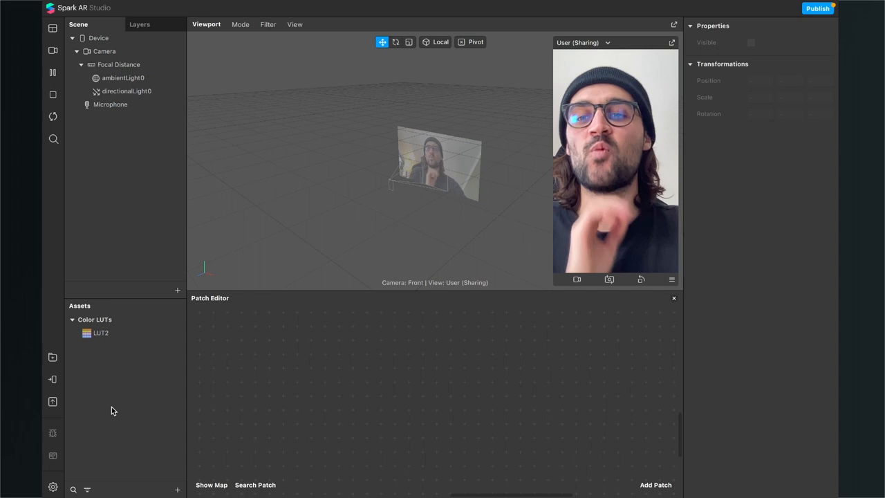
Add the colorLUTShader with LUT2 wired to its ColorLUT input, and create material0.
click(100, 332)
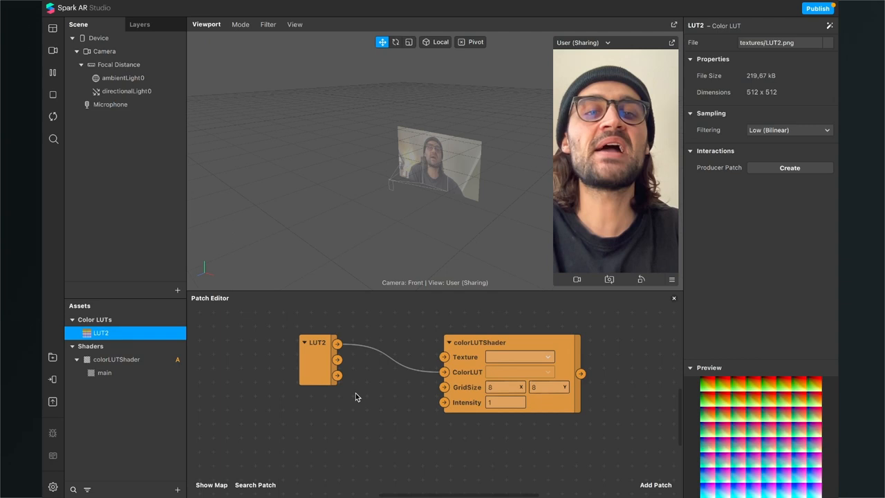
click(315, 362)
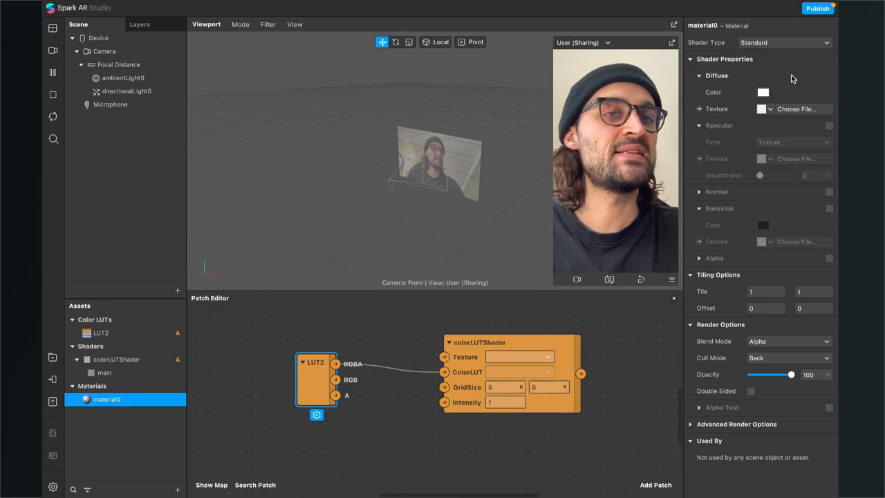
Make material0 Flat and feed its Diffuse Texture from the colorLUTShader output.
click(785, 42)
text(re)
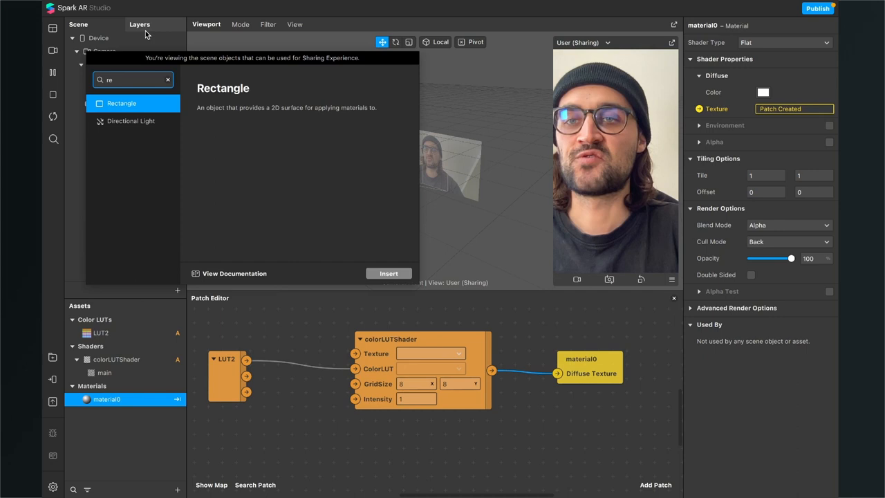
Add rectangle0 on canvas0 to the scene and assign material0 to it.
click(388, 273)
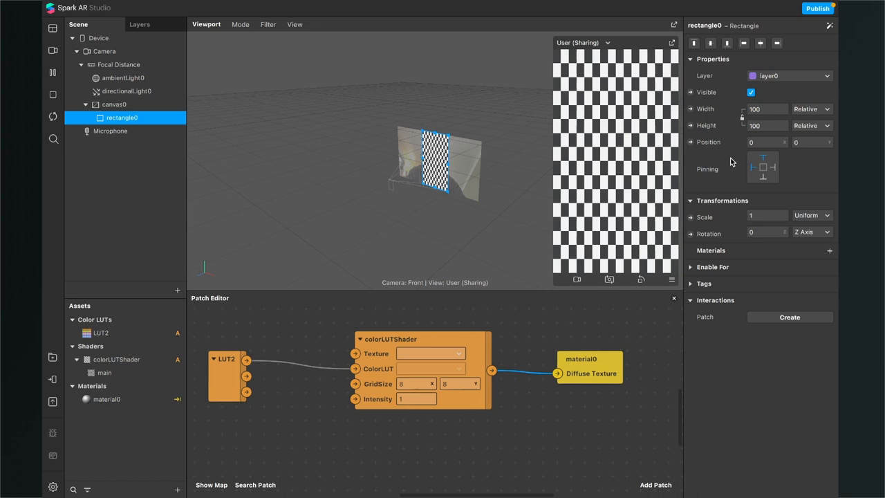
click(829, 250)
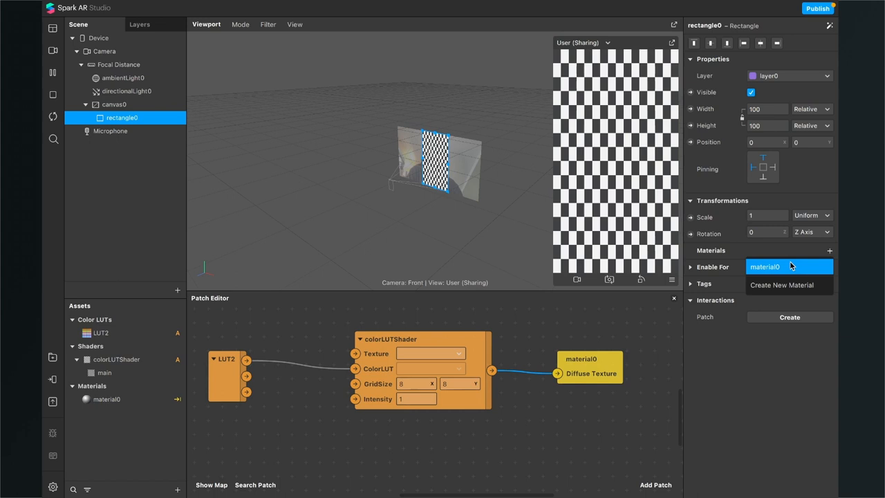
click(765, 266)
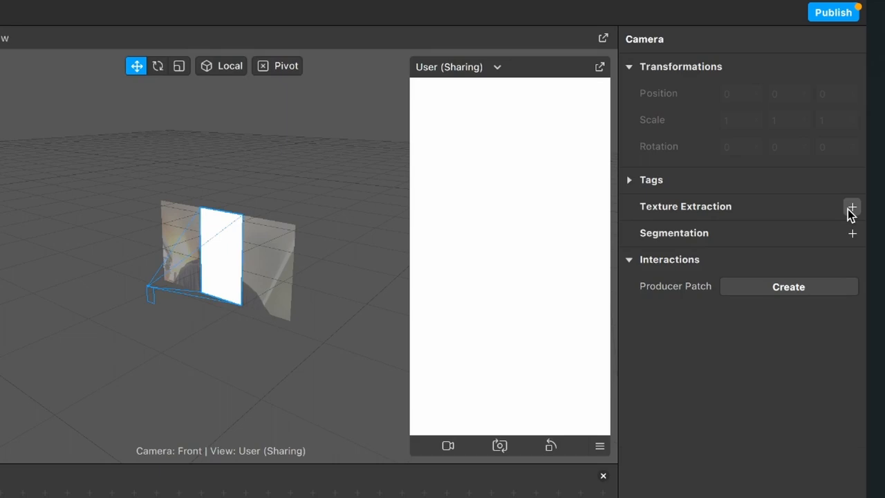
Extract cameraTexture0 from the camera and wire it into the colorLUTShader's Texture input.
click(851, 208)
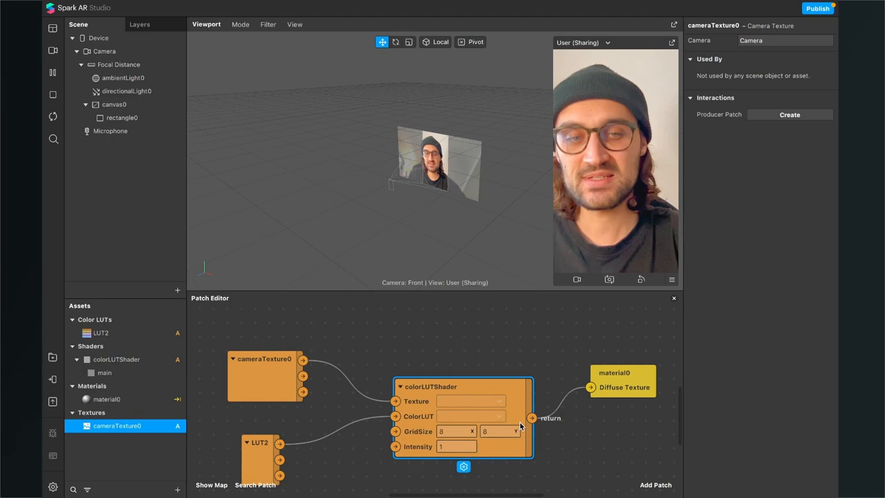
Add a Slider UI patch with start value 0.6 driving the colorLUTShader's Intensity.
text(sli)
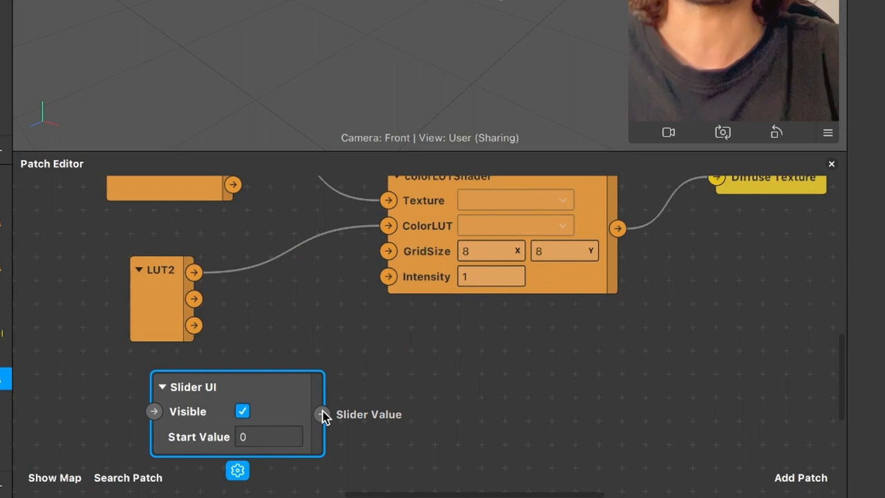
drag(324, 415, 407, 302)
text(,8)
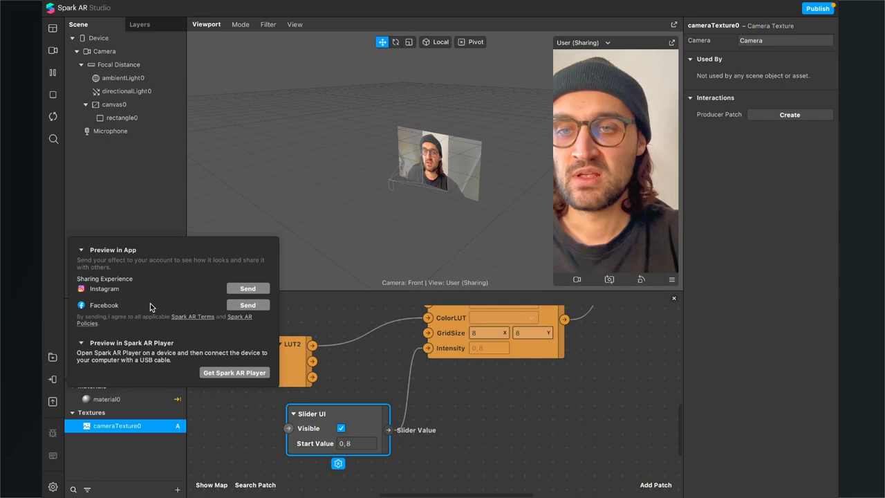
Send the effect to Instagram, test it on the phone, and dismiss the preview options.
click(246, 288)
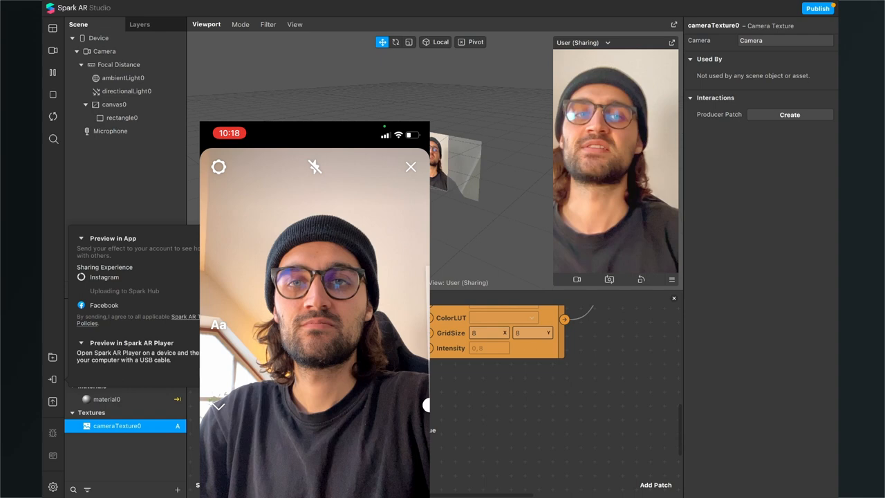
click(409, 166)
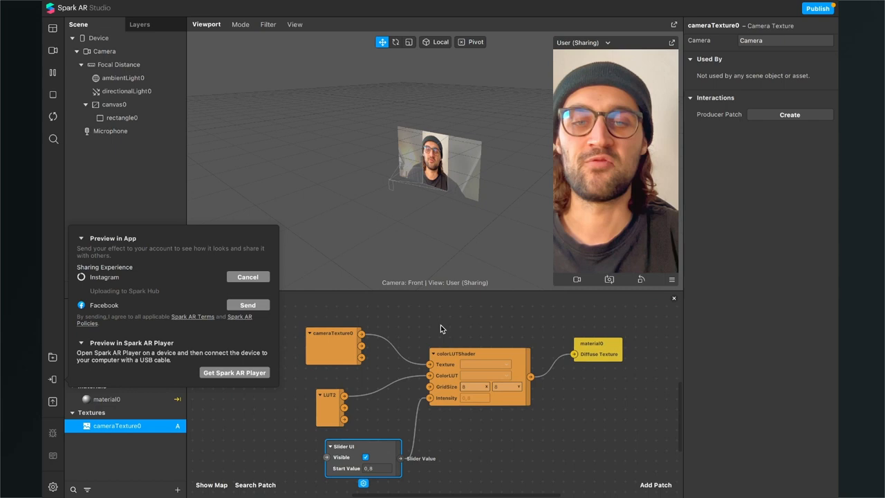
click(246, 276)
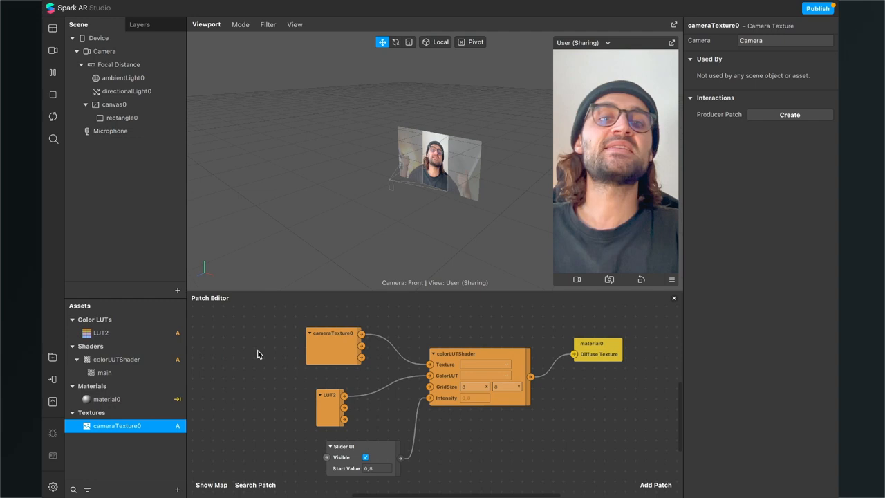